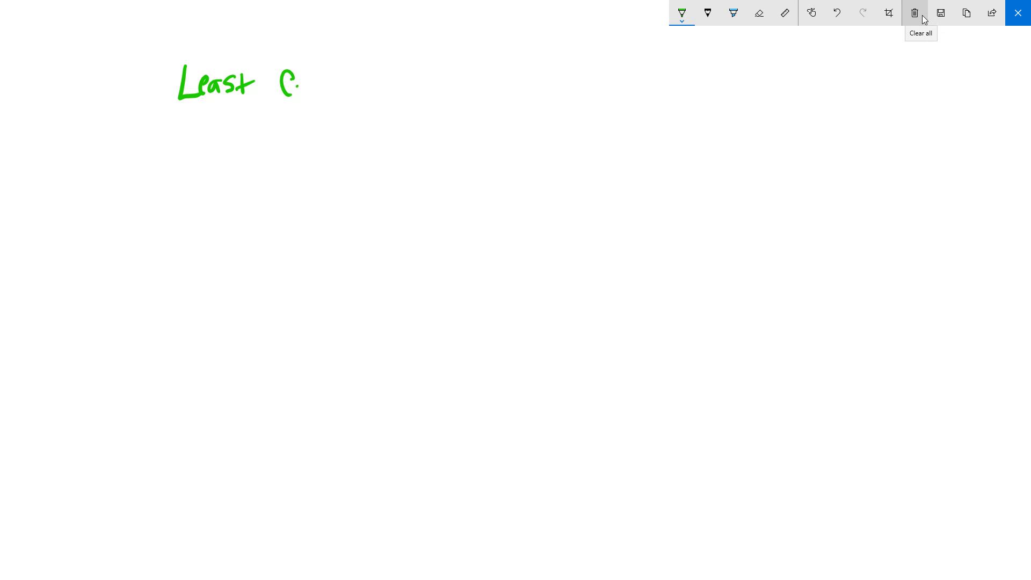
Handwrite 'Least Common Multiple - the smallest number, other than zero,' in green.
left_click_drag(306, 82, 362, 85)
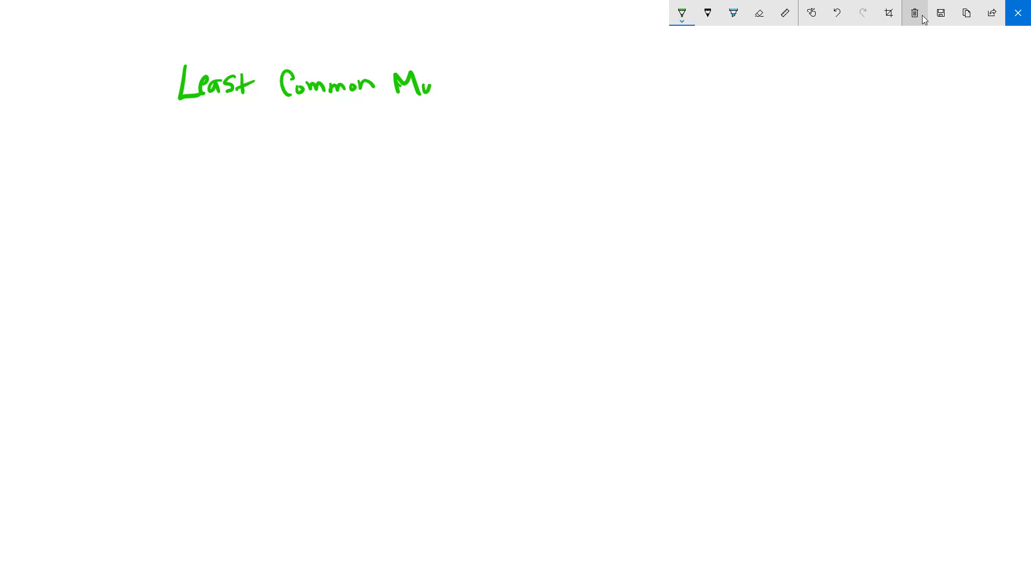
left_click_drag(434, 82, 503, 82)
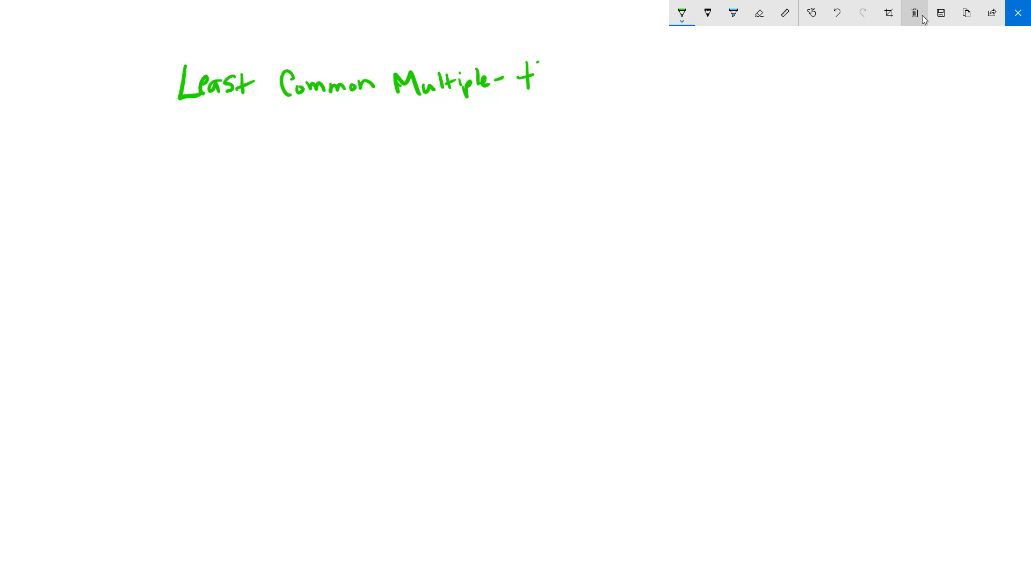
left_click_drag(539, 79, 588, 82)
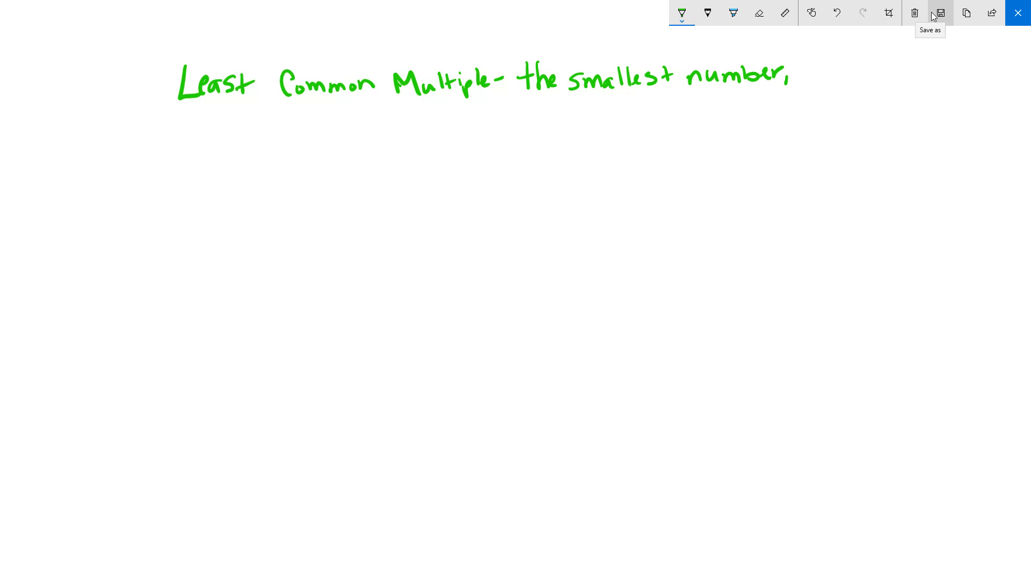
mouse_move(939, 16)
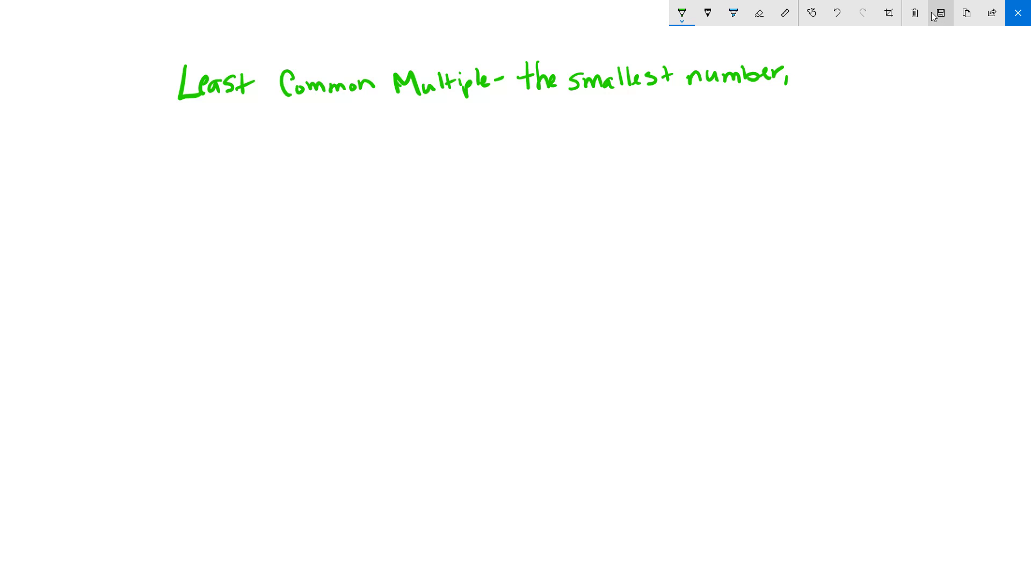
left_click_drag(177, 128, 214, 128)
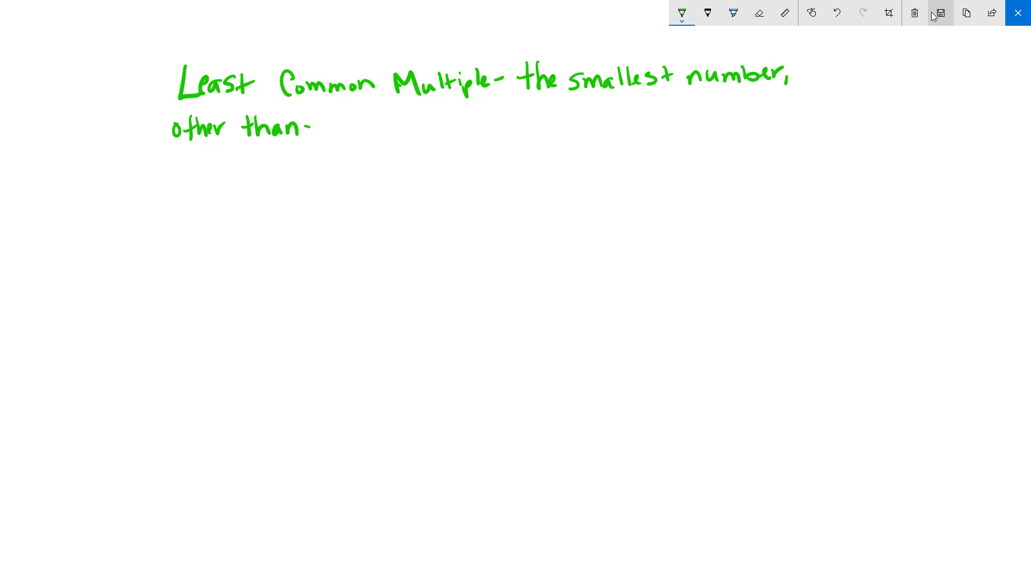
left_click_drag(314, 125, 369, 132)
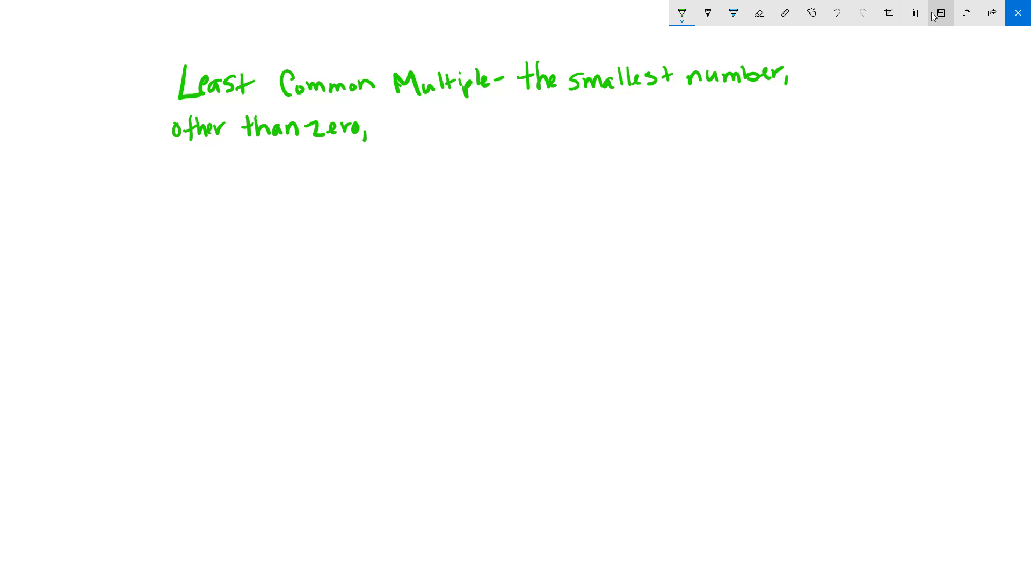
Write 'that is a multiple of two or more numbers.' and begin the LCM abbreviation.
left_click_drag(381, 122, 414, 131)
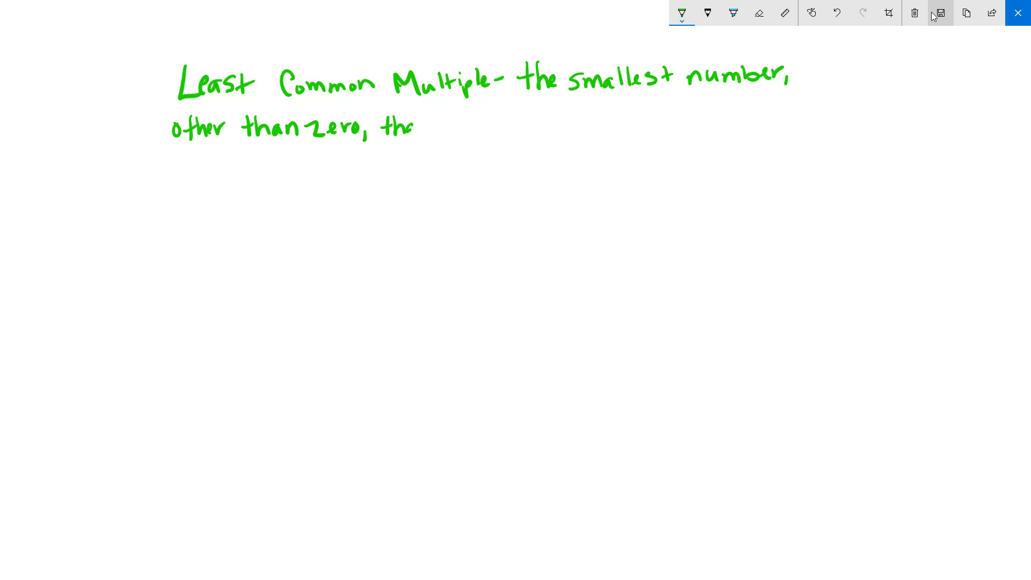
left_click_drag(394, 125, 463, 125)
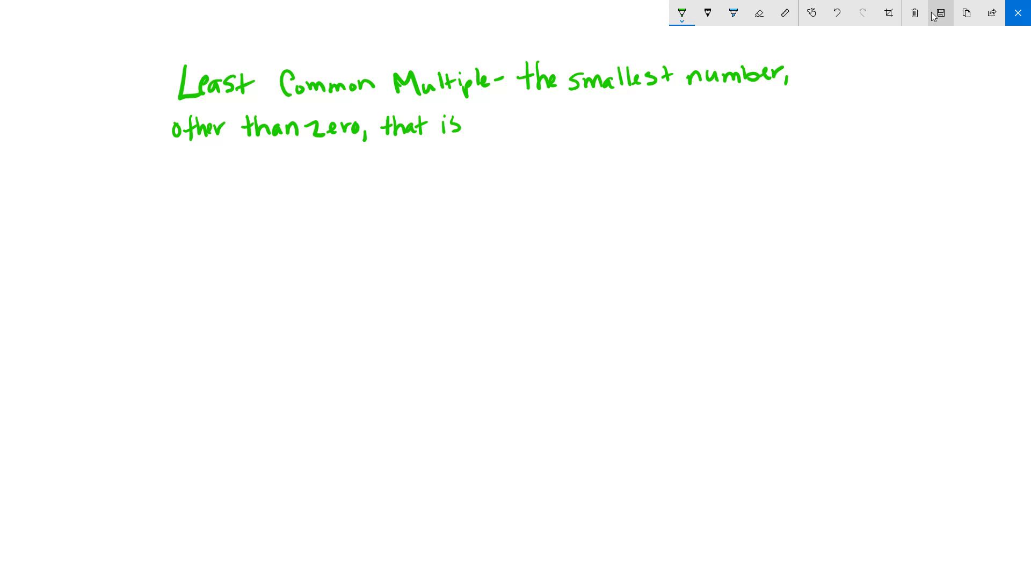
left_click_drag(487, 125, 533, 125)
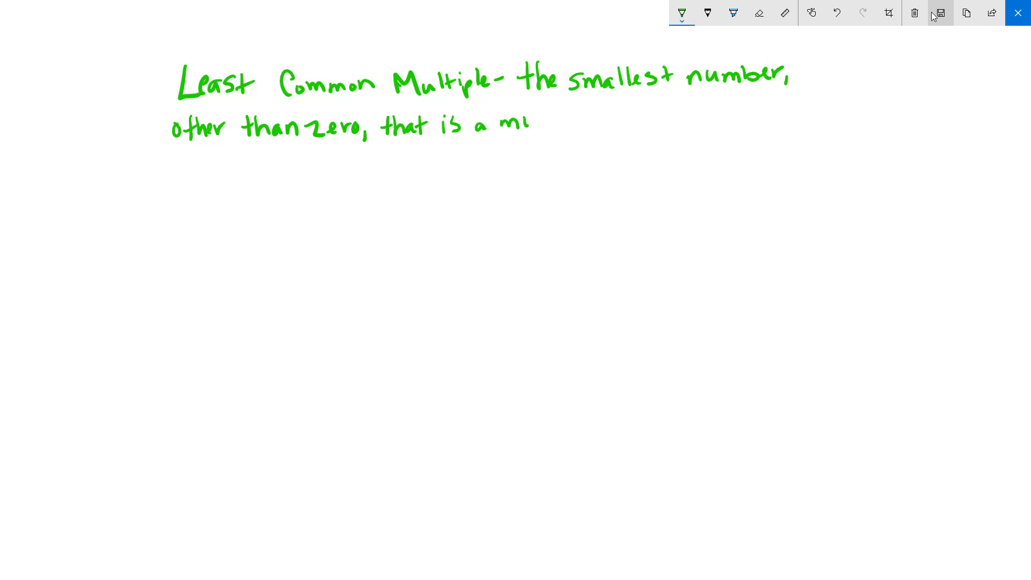
left_click_drag(533, 122, 579, 125)
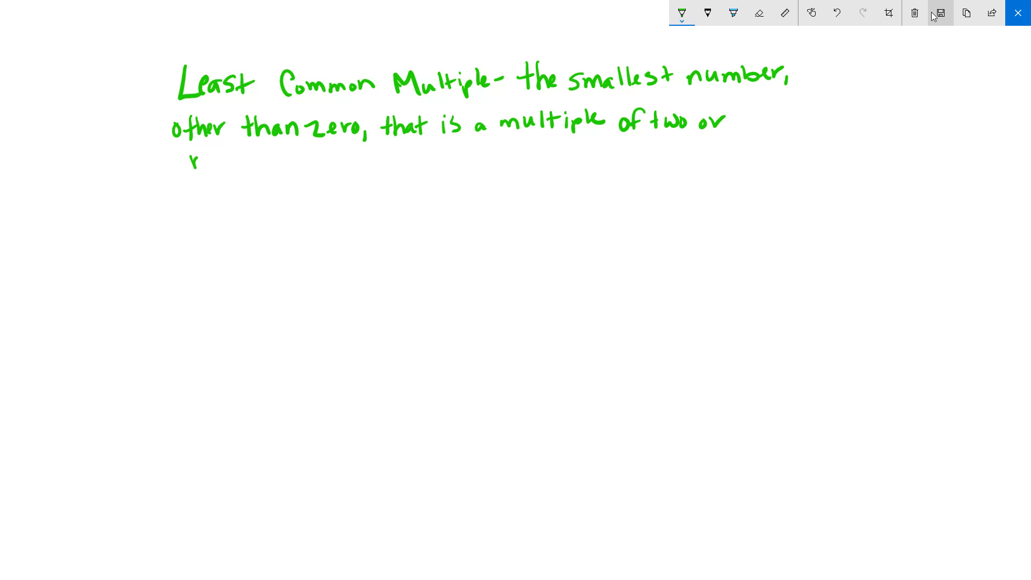
left_click_drag(197, 161, 276, 163)
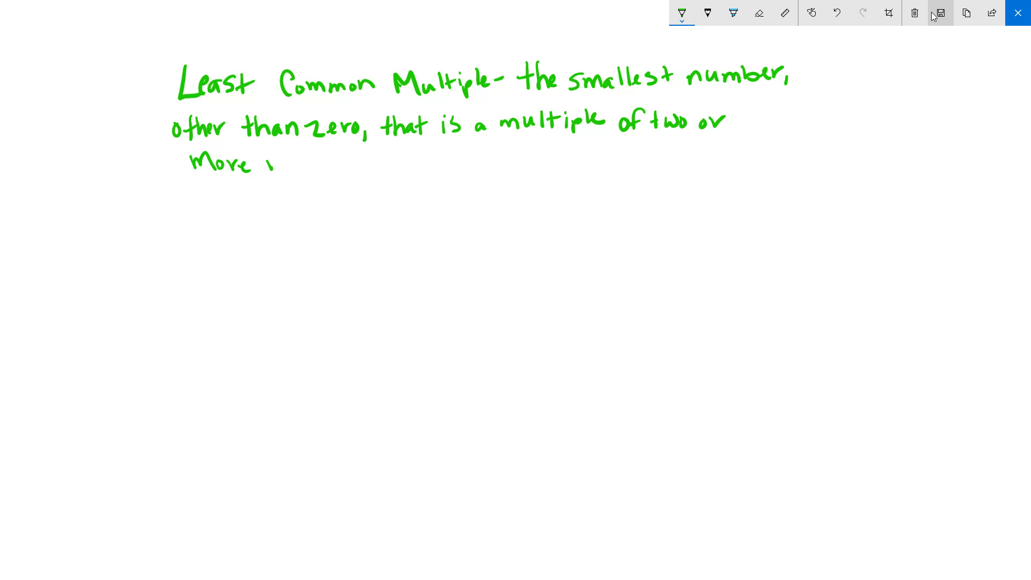
left_click_drag(270, 164, 335, 163)
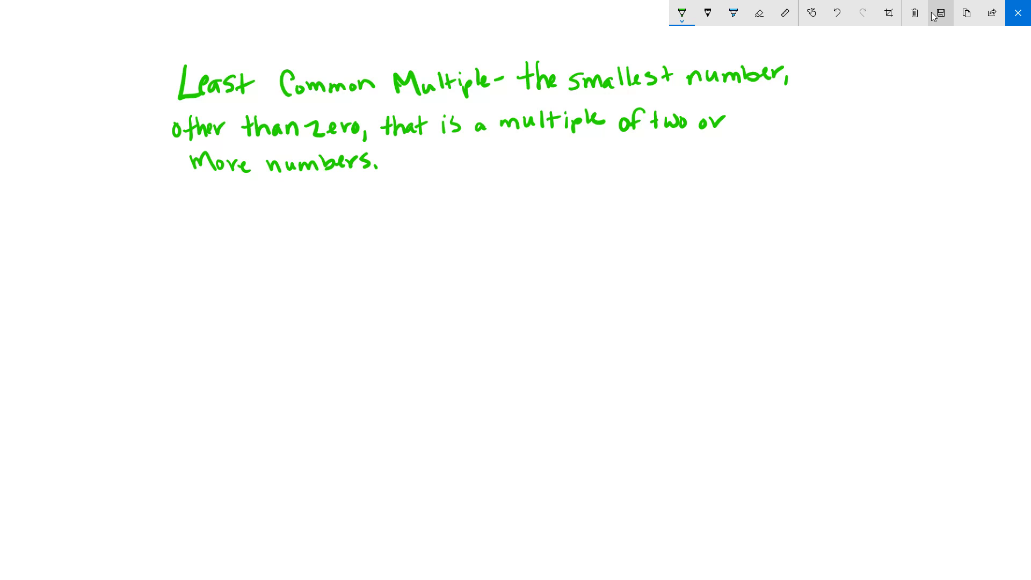
left_click_drag(445, 150, 459, 173)
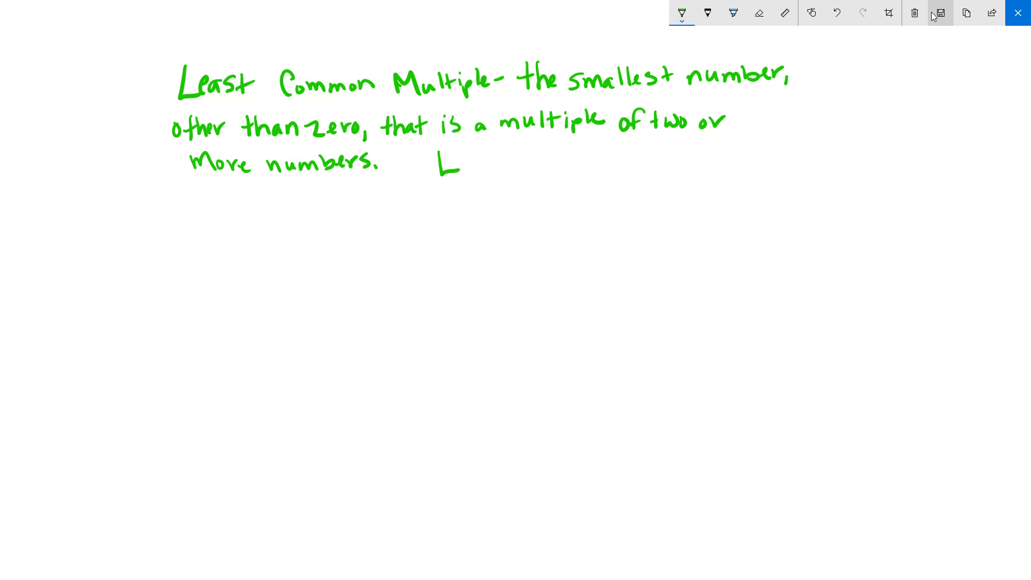
Finish 'LCM', write the example '8 and 10', and number step 1.
left_click_drag(464, 158, 500, 171)
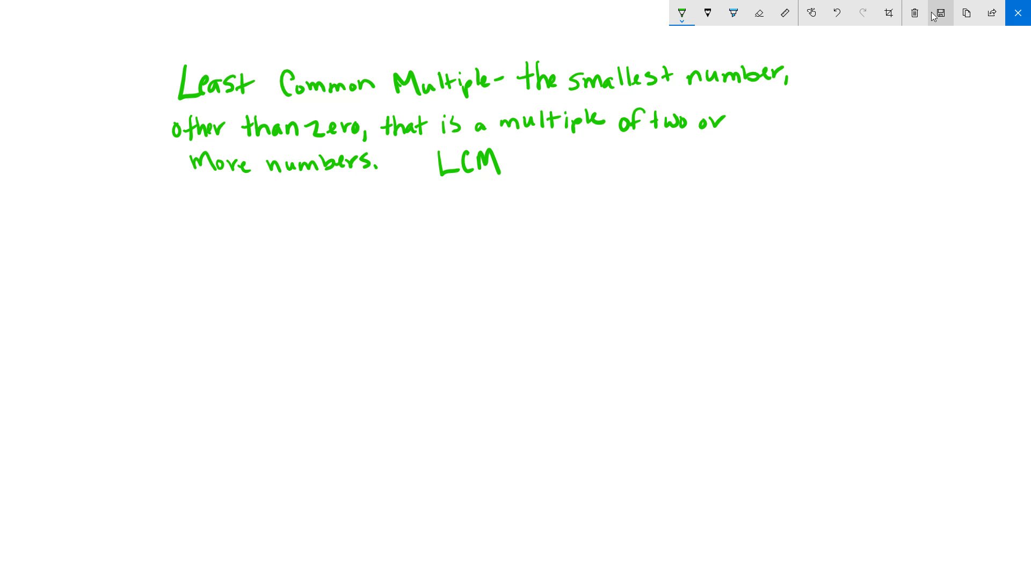
left_click_drag(283, 201, 291, 227)
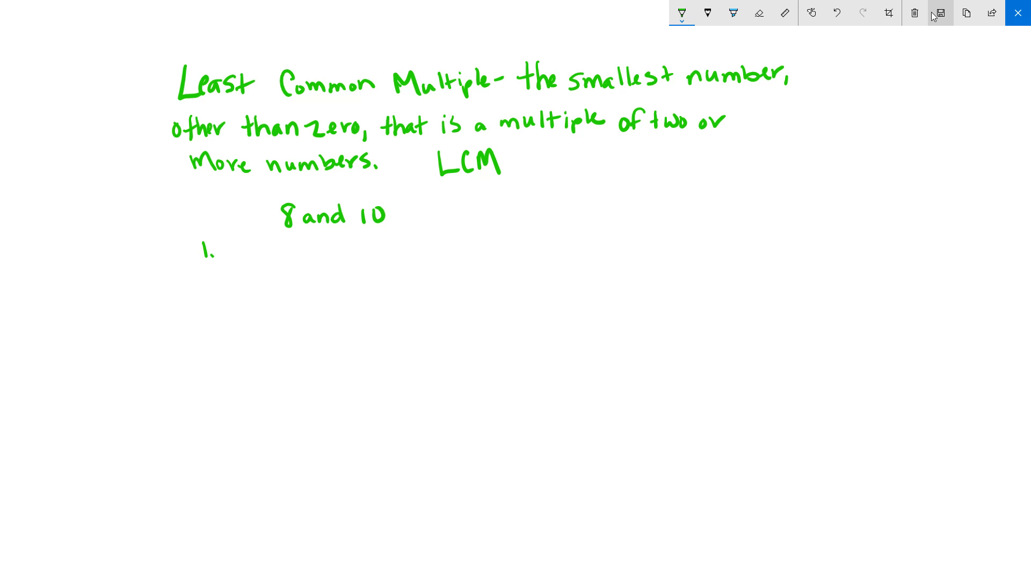
left_click_drag(238, 242, 246, 261)
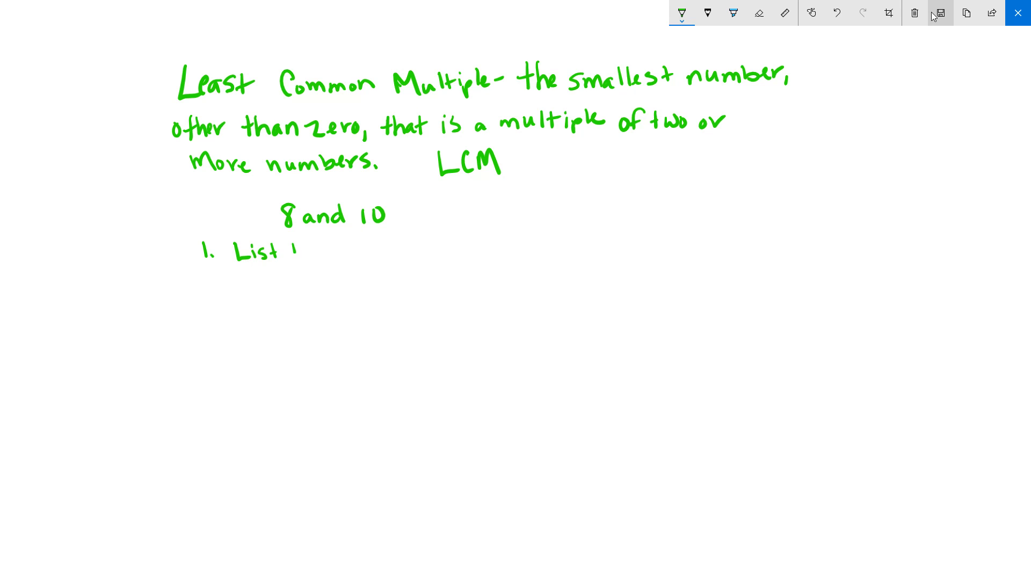
Write 'List the multiples of each number.' and list multiples of 8 and 10 up to 40.
left_click_drag(299, 250, 338, 253)
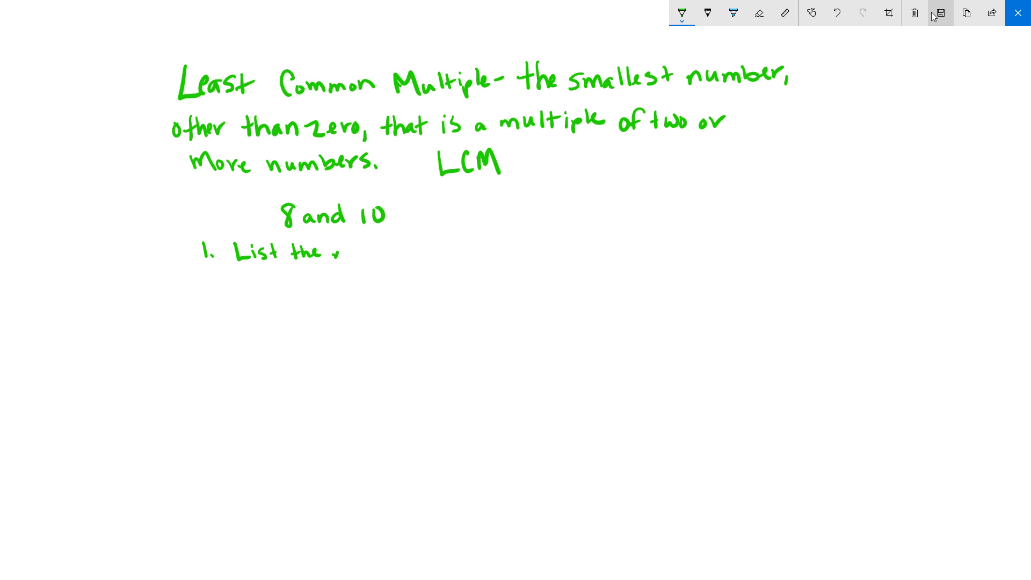
left_click_drag(335, 249, 500, 249)
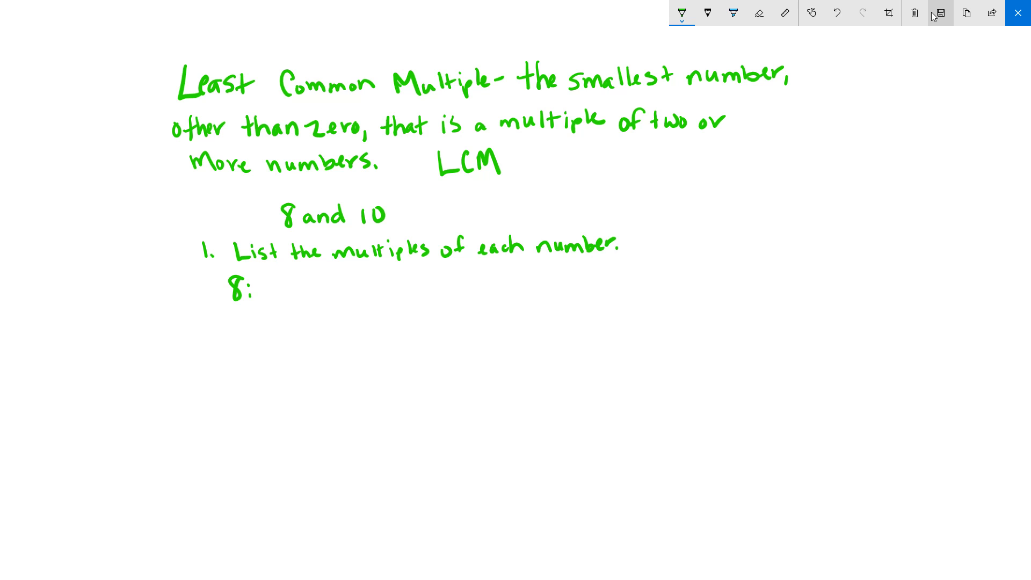
type("8, 16, 24, 32, 40")
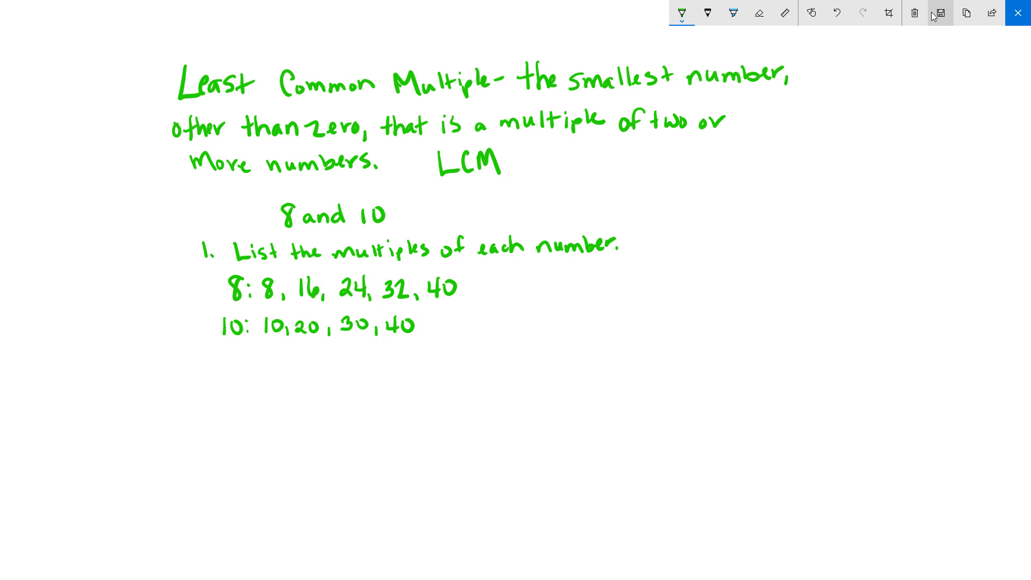
Circle the 40 in both multiples lists in blue, then return to green ink.
left_click(732, 12)
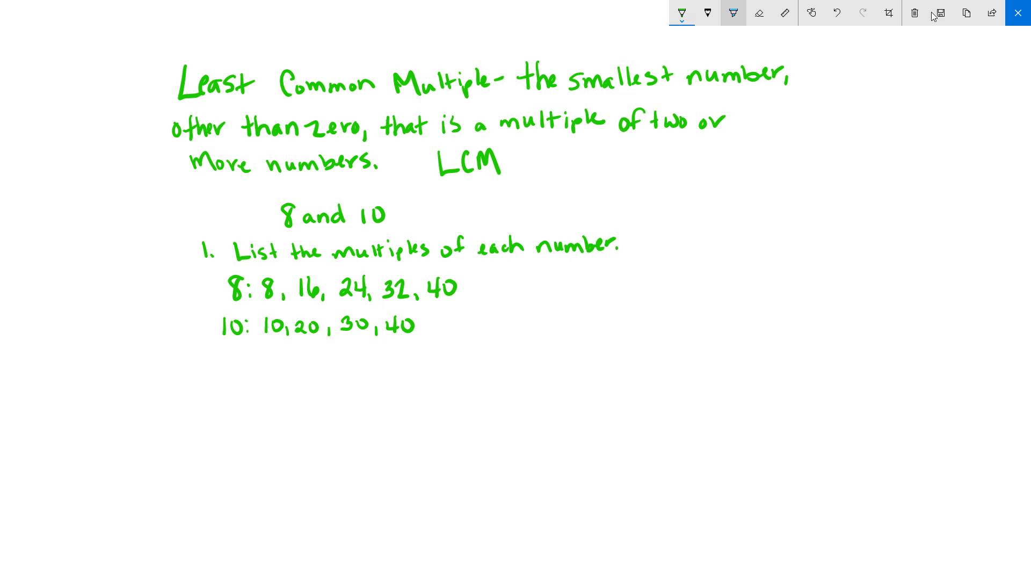
mouse_move(733, 13)
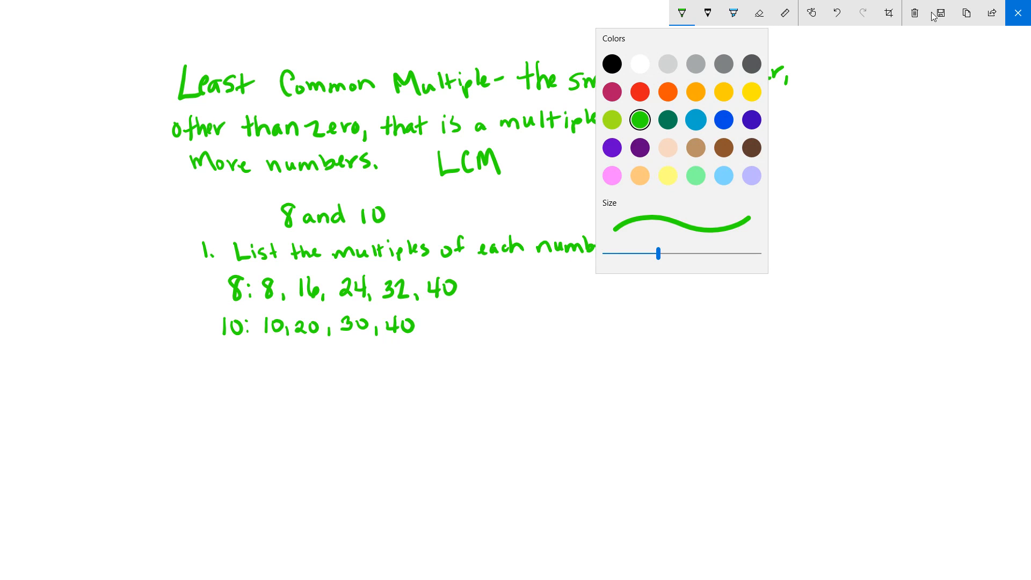
left_click(682, 12)
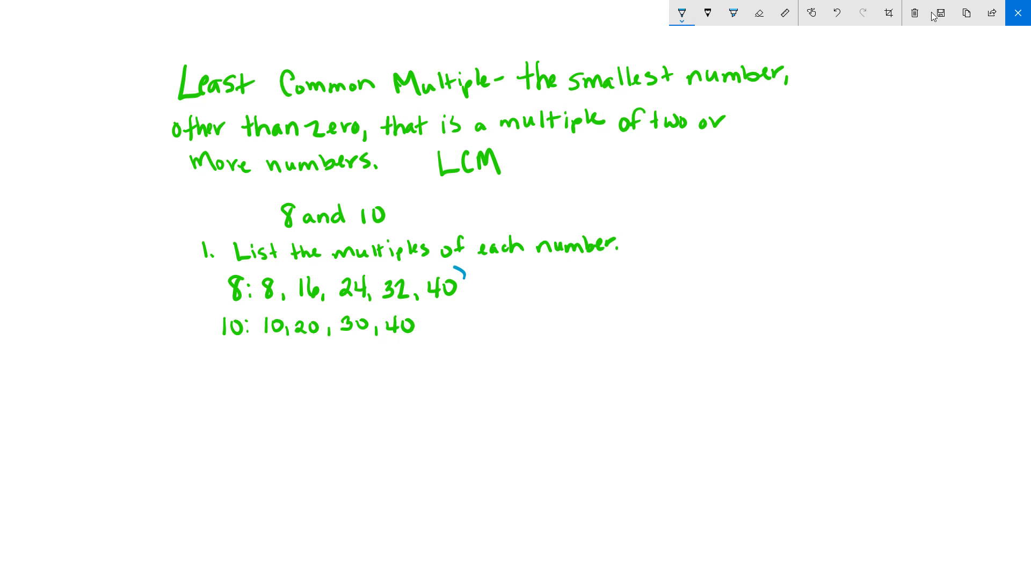
left_click_drag(454, 270, 395, 335)
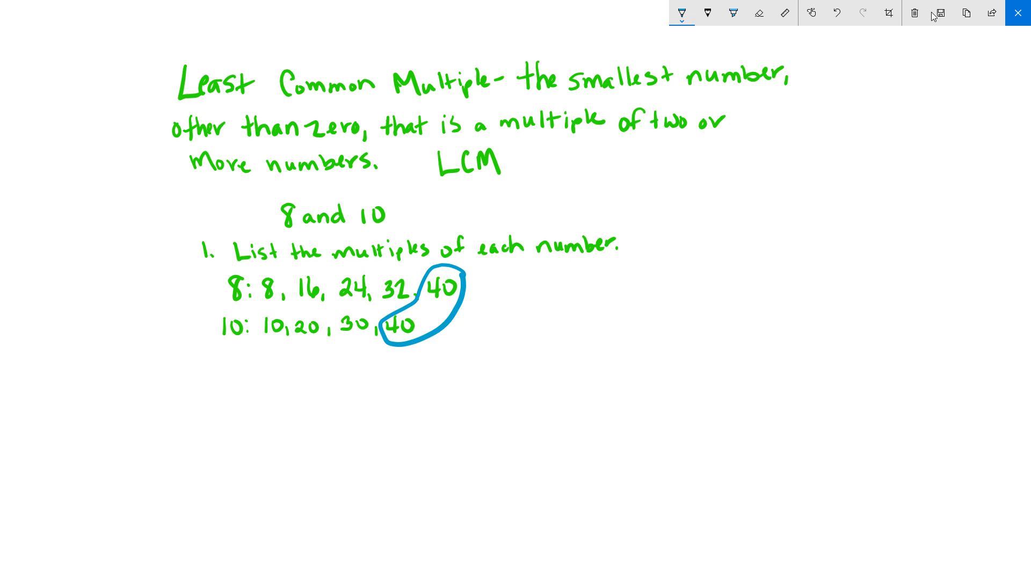
left_click(682, 12)
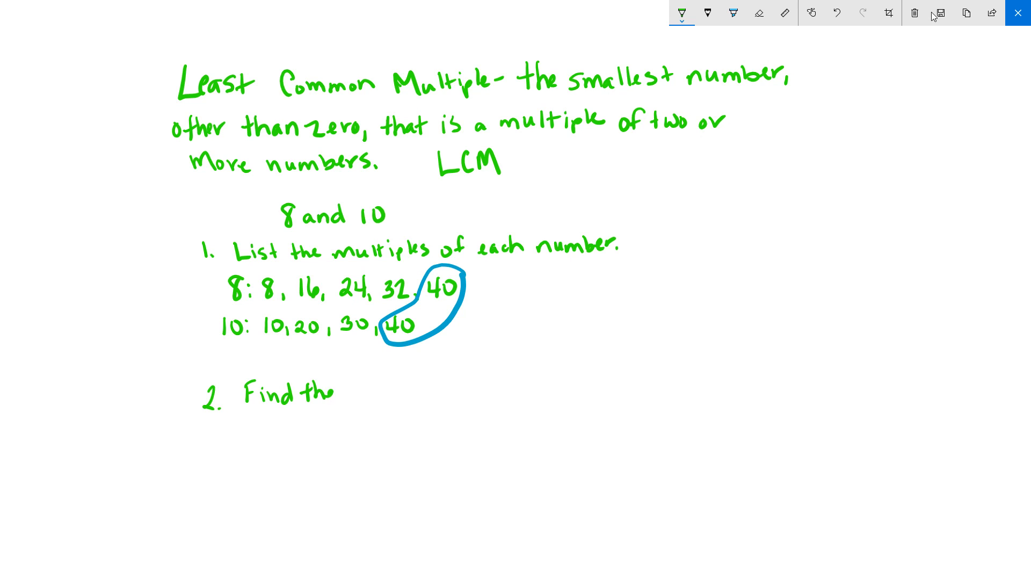
Write 'smallest multiple that appears in both' in green to continue step 2.
left_click_drag(342, 393, 387, 393)
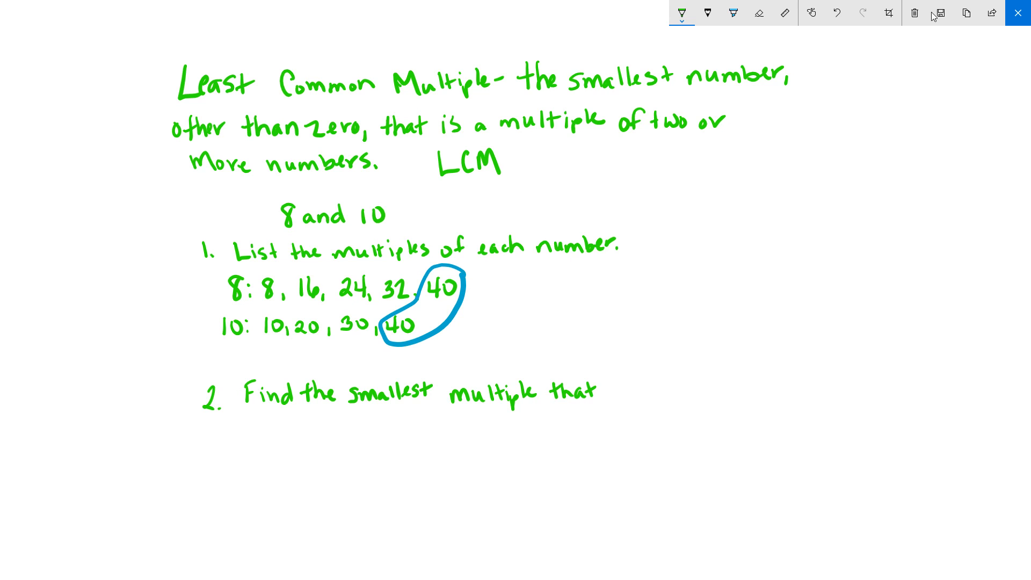
left_click_drag(246, 427, 283, 433)
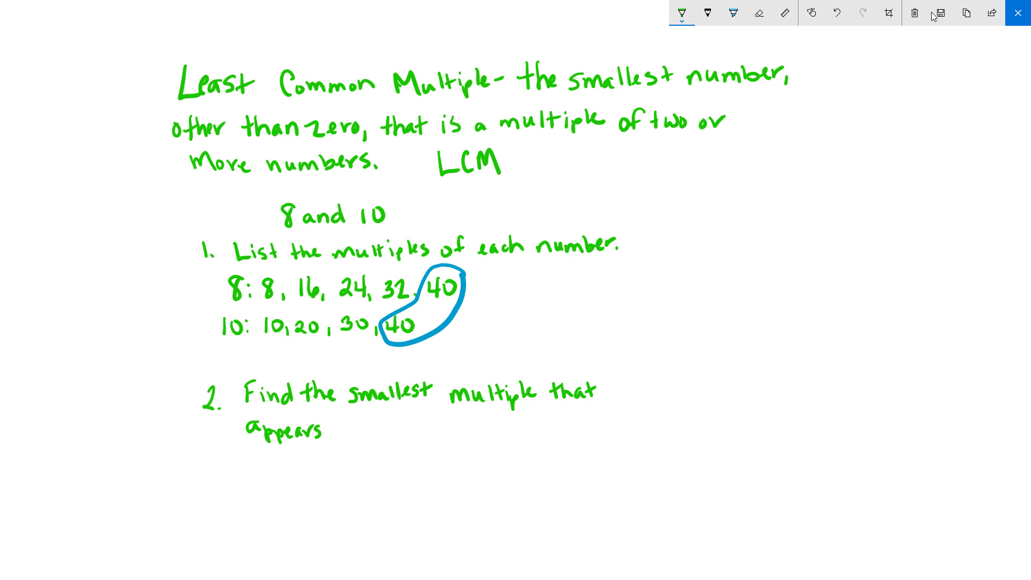
left_click_drag(342, 428, 388, 428)
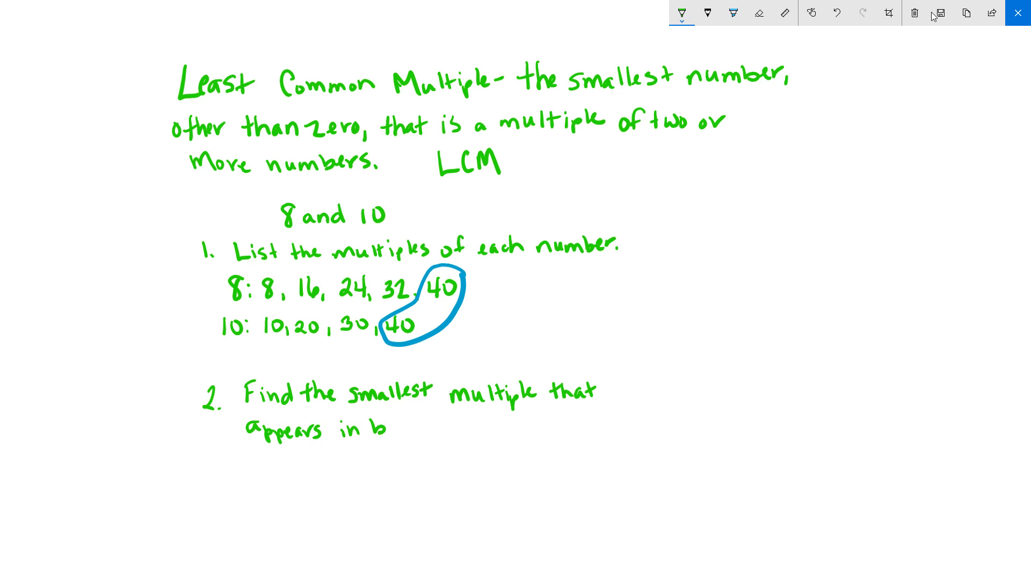